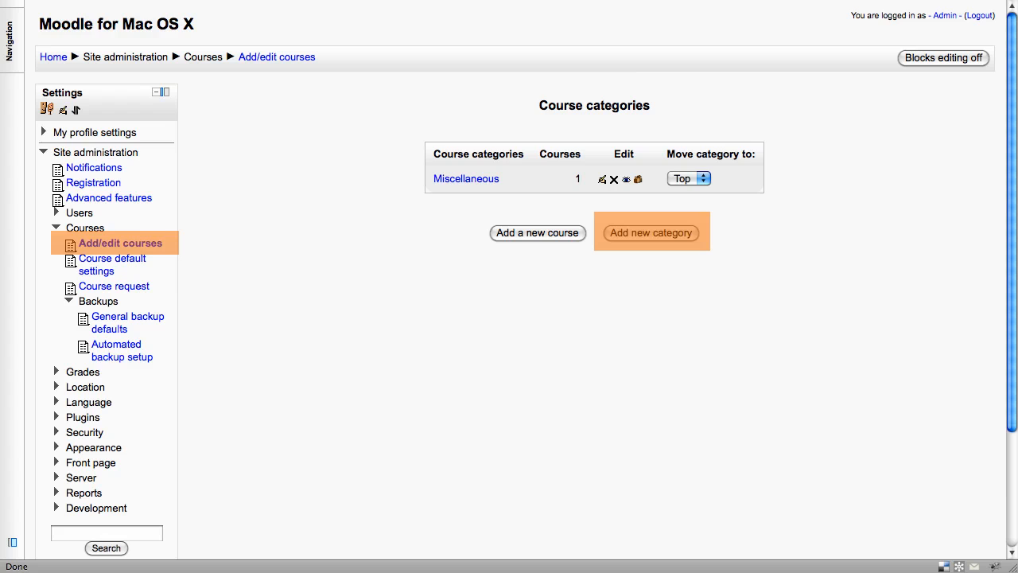
Show the Course default settings page with Weekly format as the default.
click(112, 264)
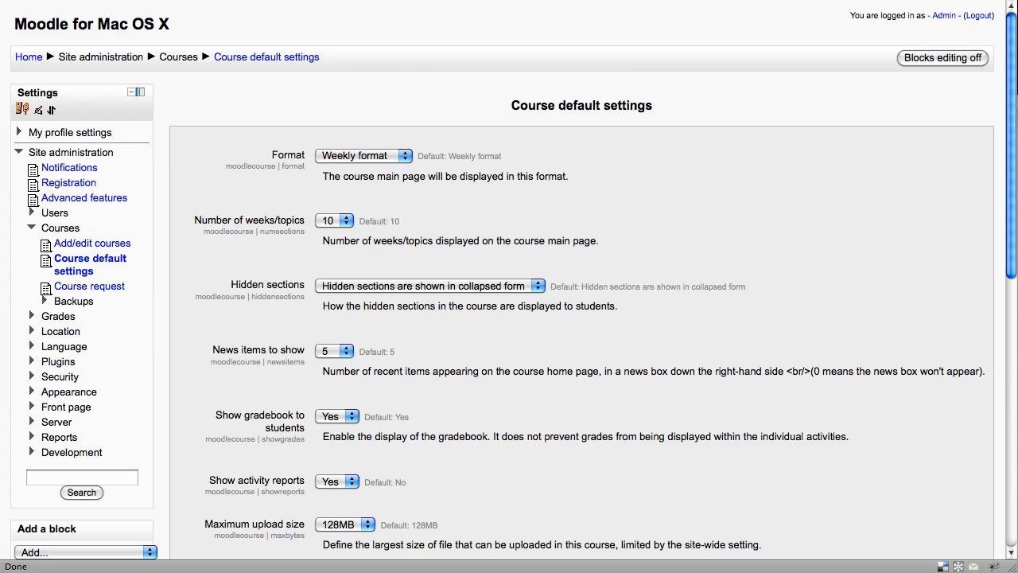
click(90, 264)
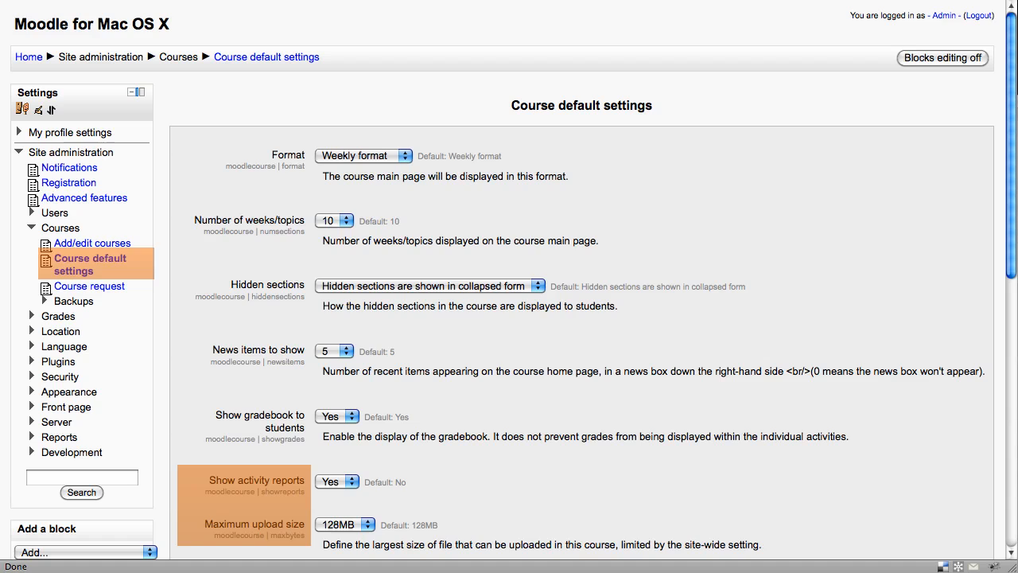
Review the Groups and Student progress defaults, then show the Course request settings page.
scroll(down, 3)
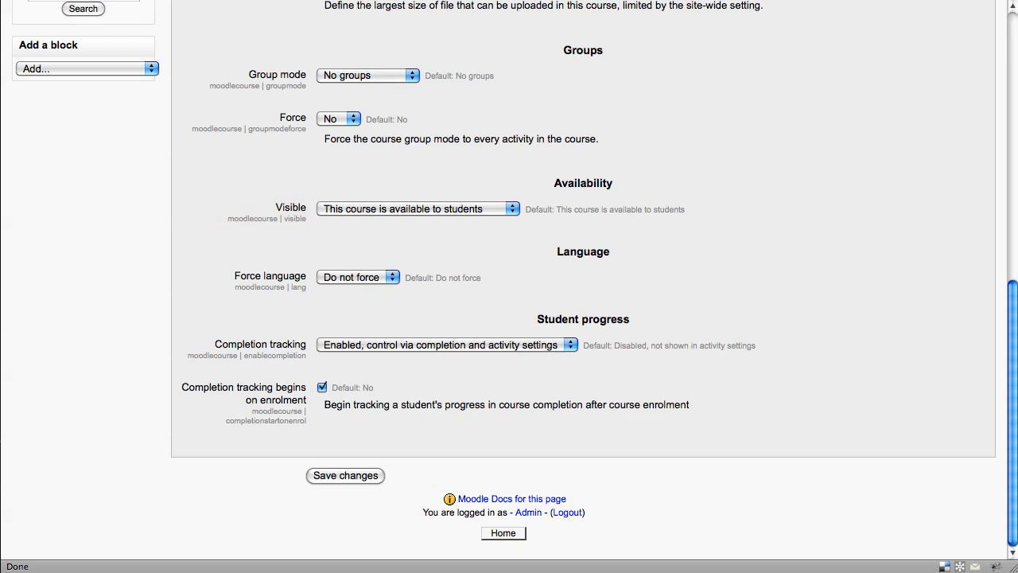
mouse_move(244, 348)
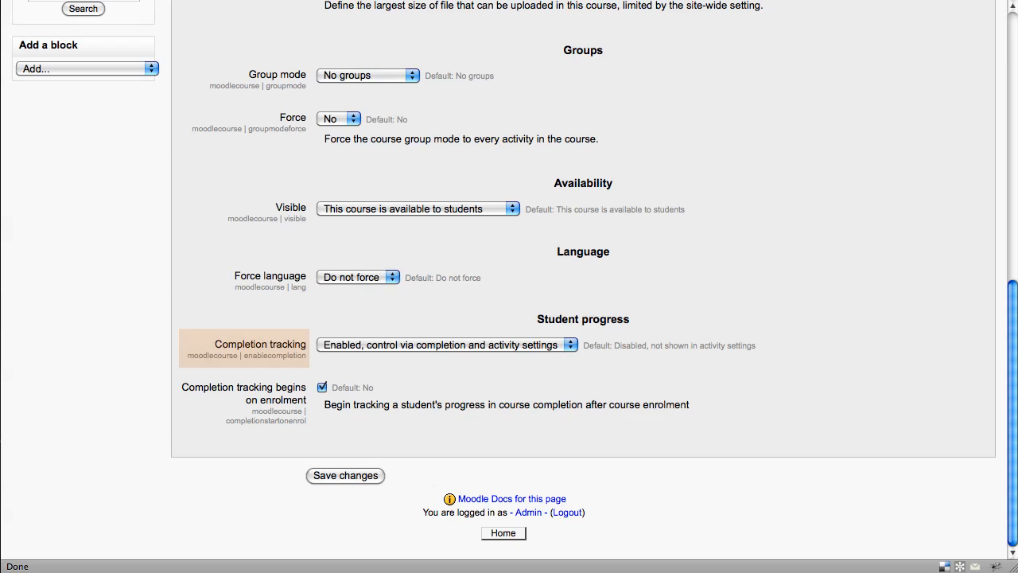
mouse_move(245, 348)
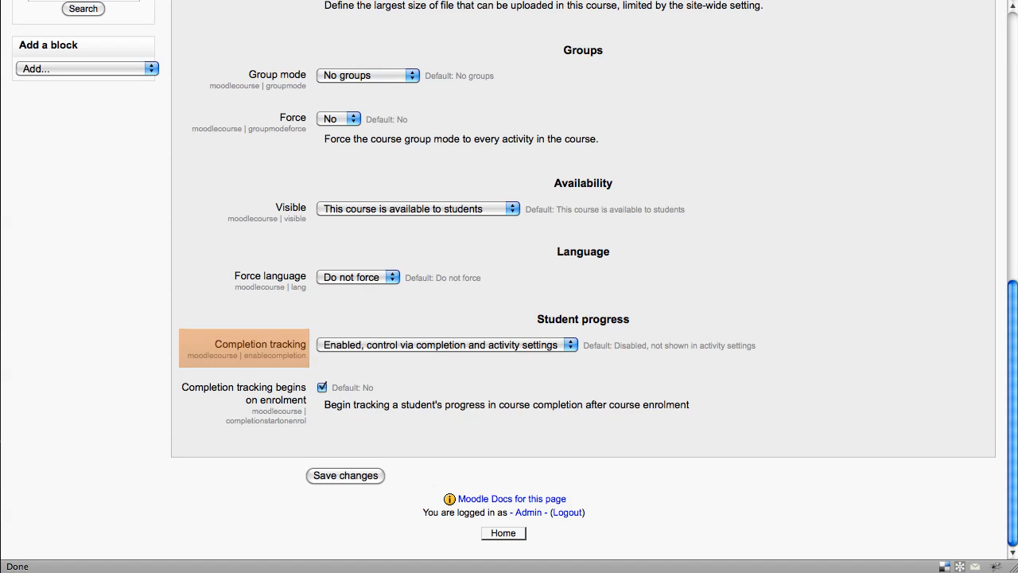
click(92, 285)
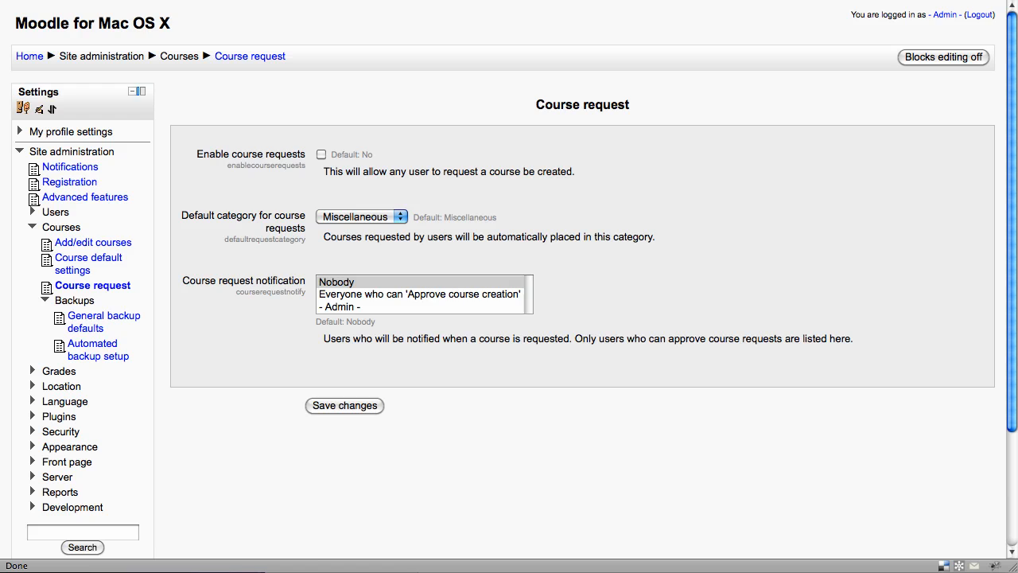
mouse_move(92, 284)
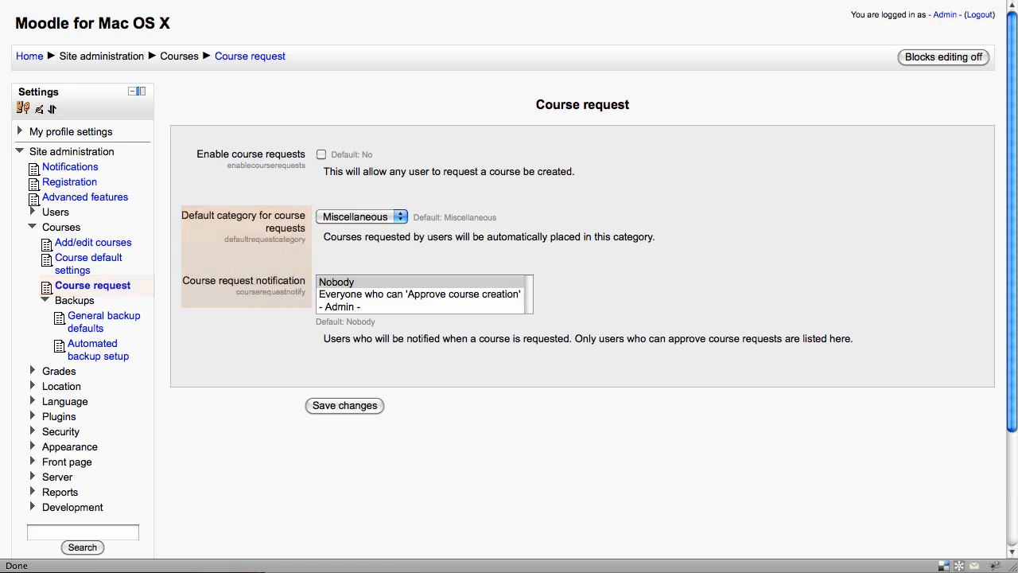
Show the General backup defaults page listing items included in backups.
click(105, 322)
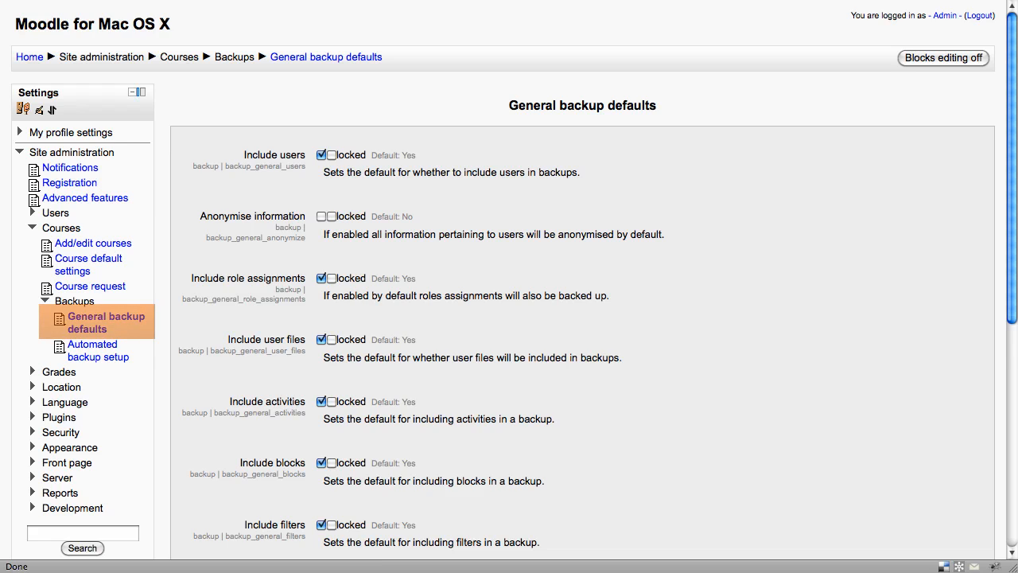
mouse_move(246, 225)
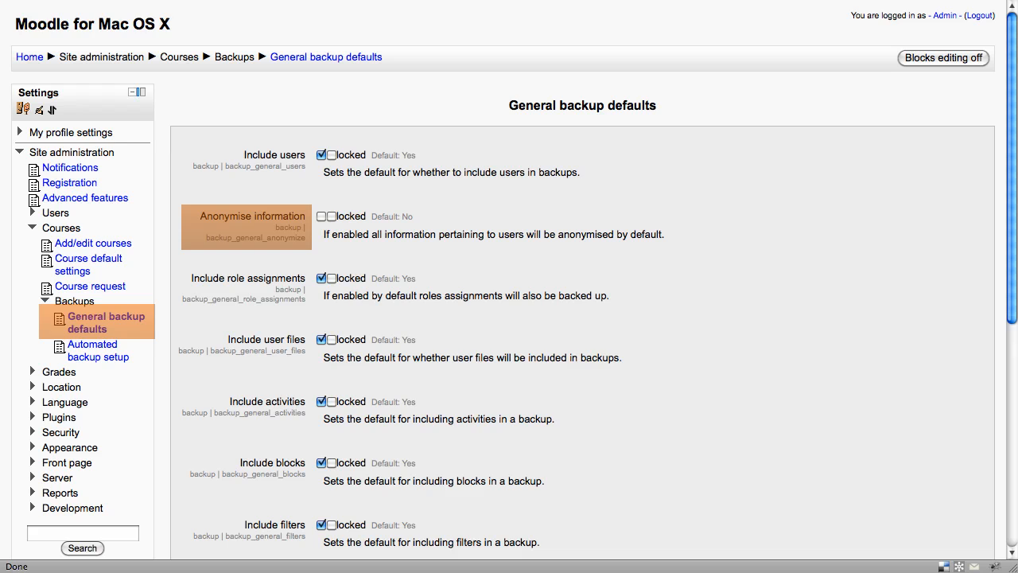
scroll(down, 3)
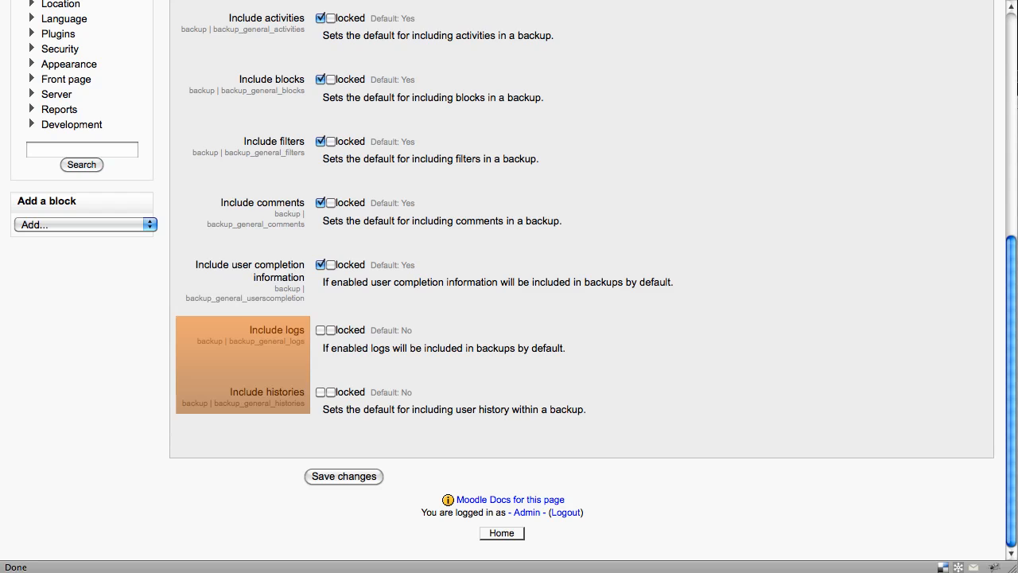
Show the Automated backup setup page and review its schedule and retention settings.
click(100, 204)
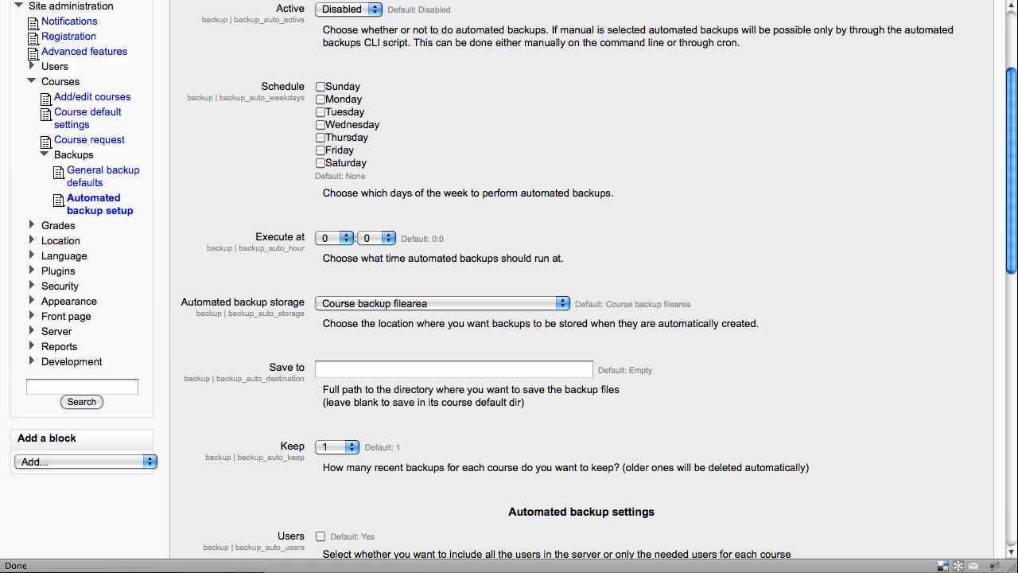
mouse_move(99, 204)
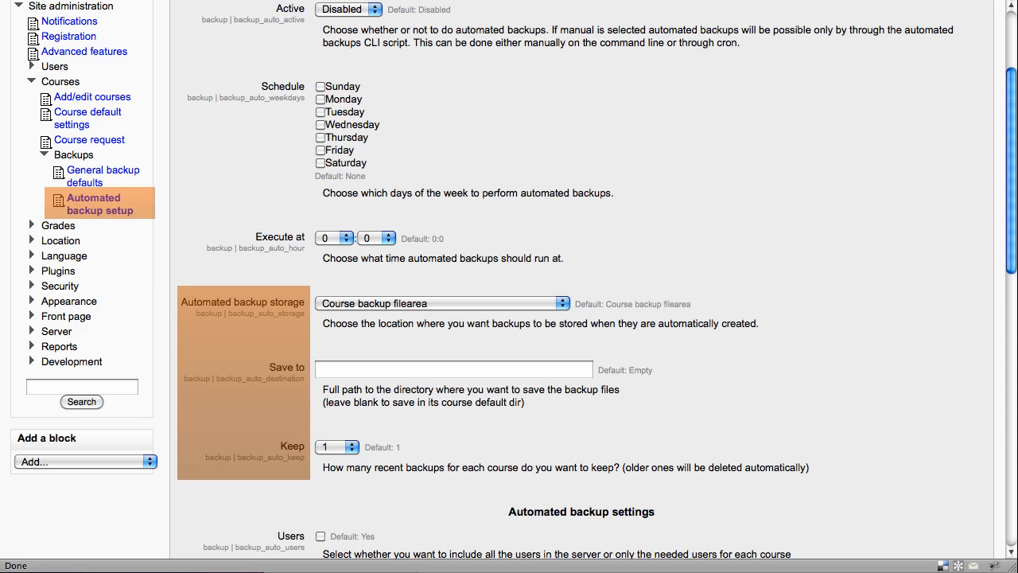
scroll(down, 3)
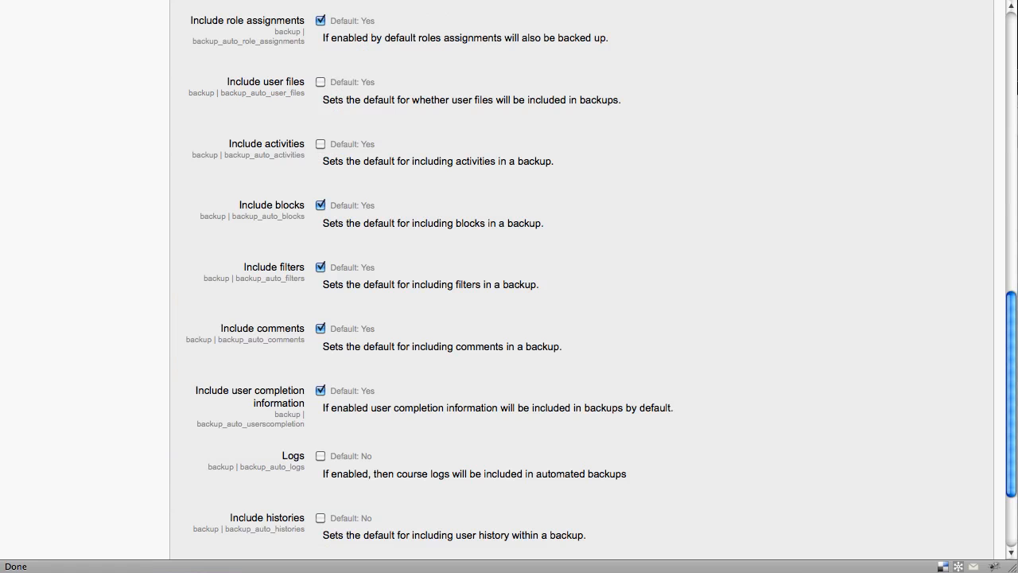